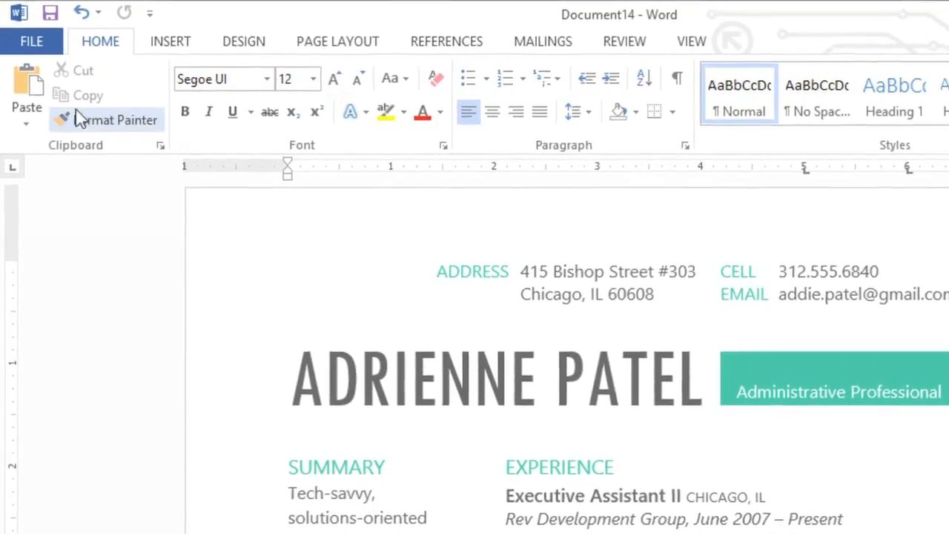
{"action": "mouse_move", "coordinate": [53, 12]}
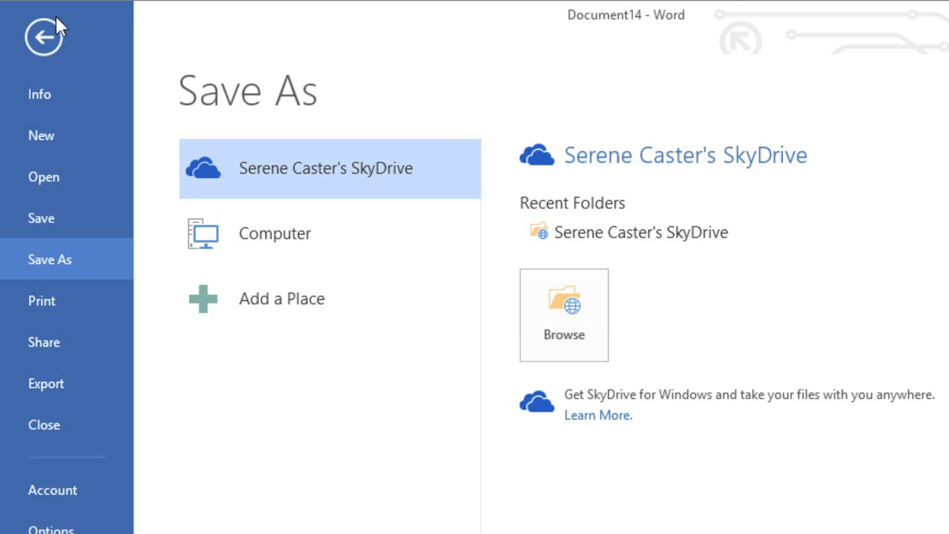
{"action": "mouse_move", "coordinate": [175, 112]}
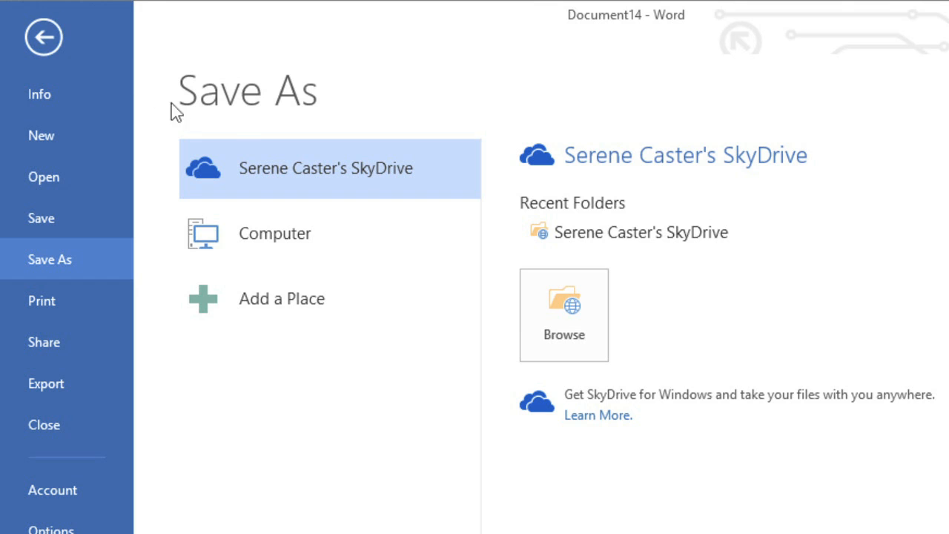
- Save the resume to the computer in the Resumes folder as 'Resume 2013'
{"action": "left_click", "coordinate": [275, 233]}
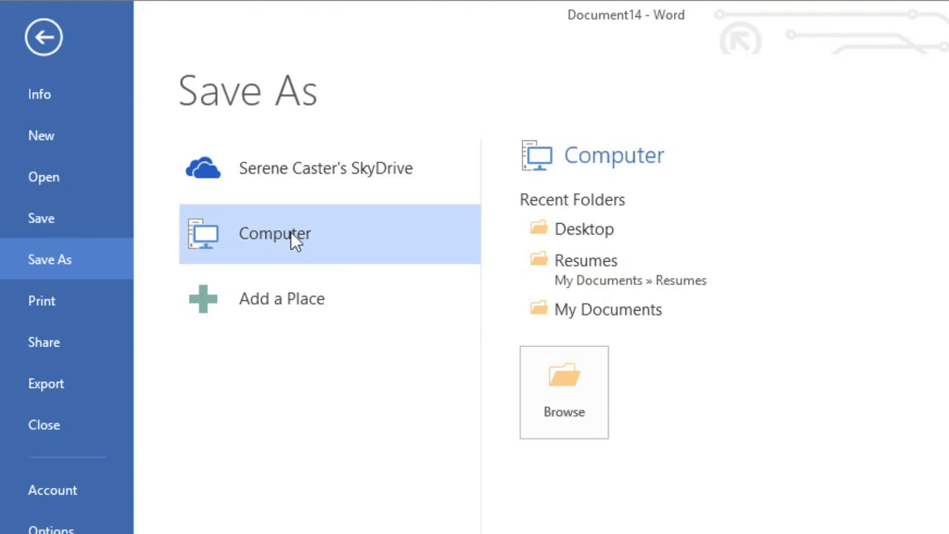
{"action": "mouse_move", "coordinate": [556, 398]}
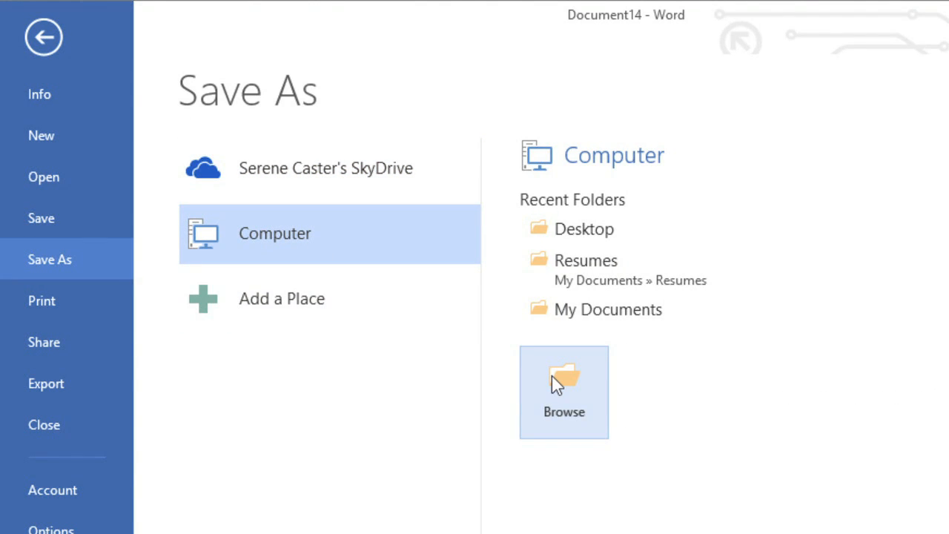
{"action": "left_click", "coordinate": [564, 391]}
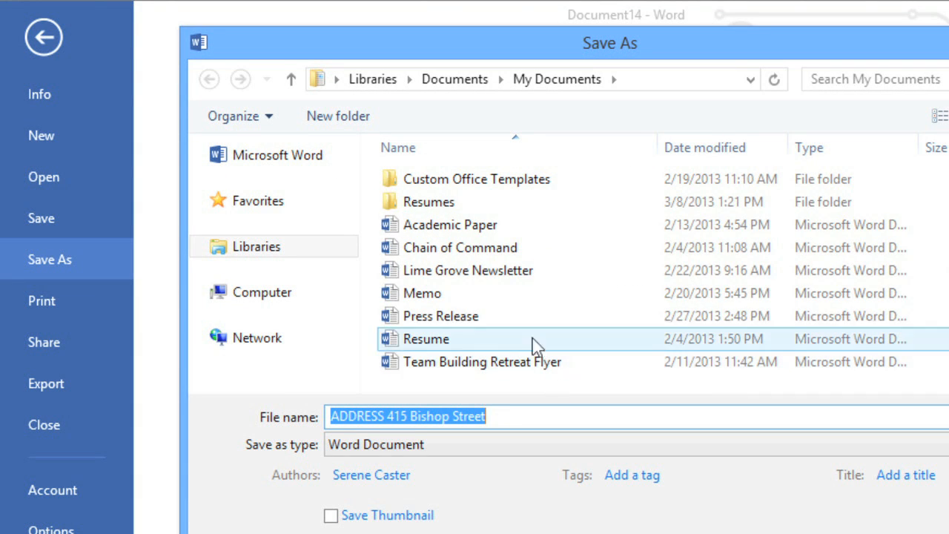
{"action": "double_click", "coordinate": [427, 201]}
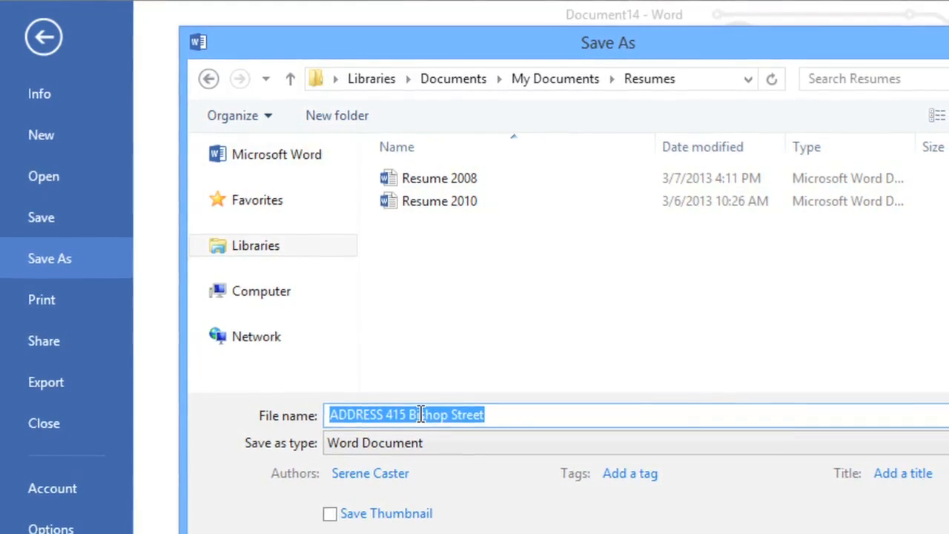
{"action": "type", "text": "Resume 2"}
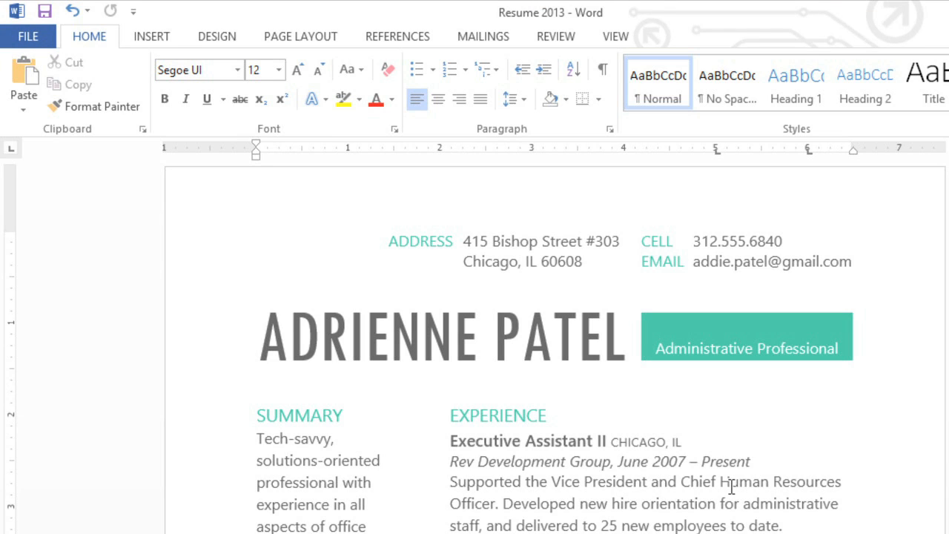
- Save current changes and bring up the Save As page listing SkyDrive as the default location
{"action": "left_click", "coordinate": [49, 12]}
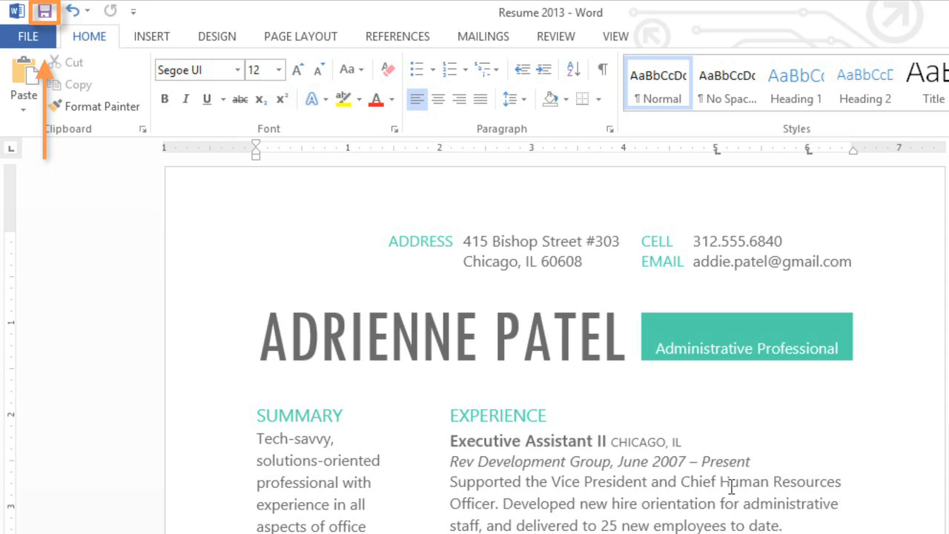
{"action": "left_click", "coordinate": [27, 36]}
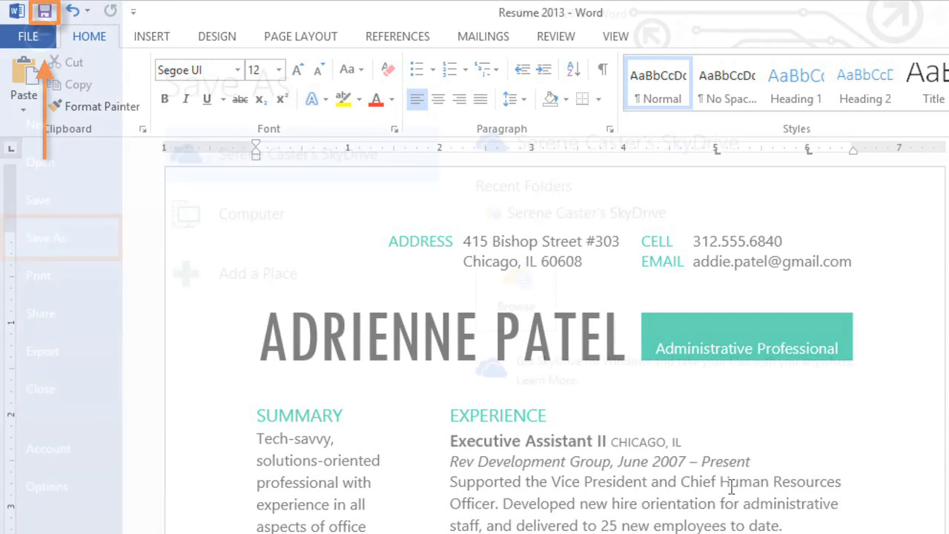
{"action": "left_click", "coordinate": [46, 237]}
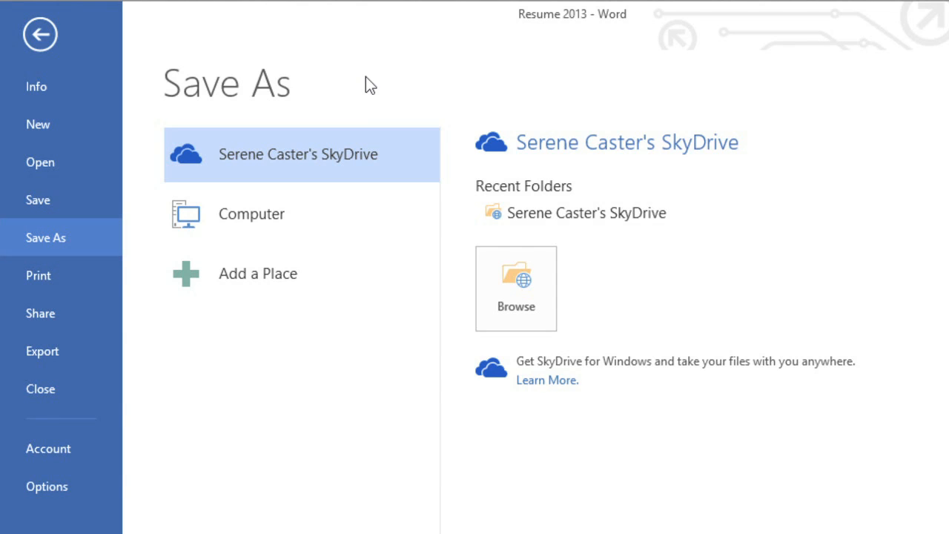
{"action": "mouse_move", "coordinate": [318, 172]}
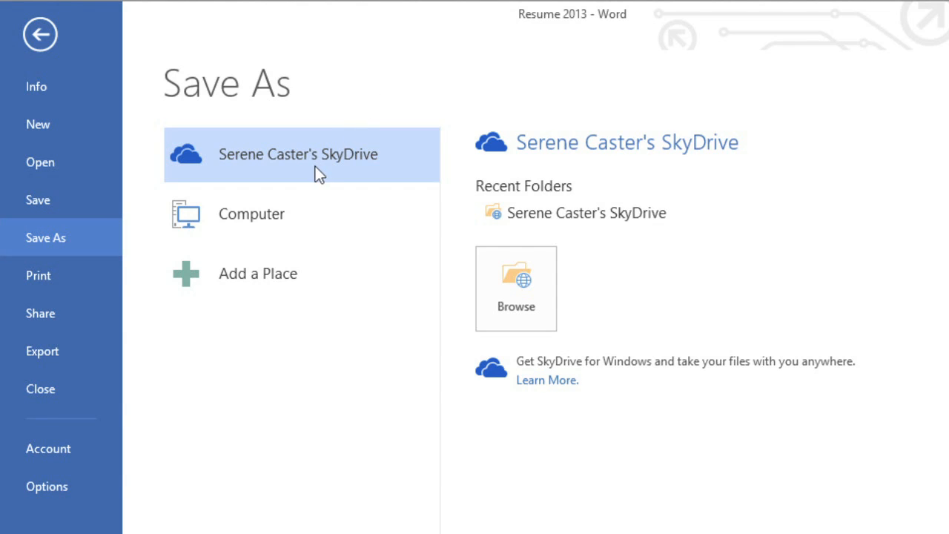
{"action": "mouse_move", "coordinate": [306, 214]}
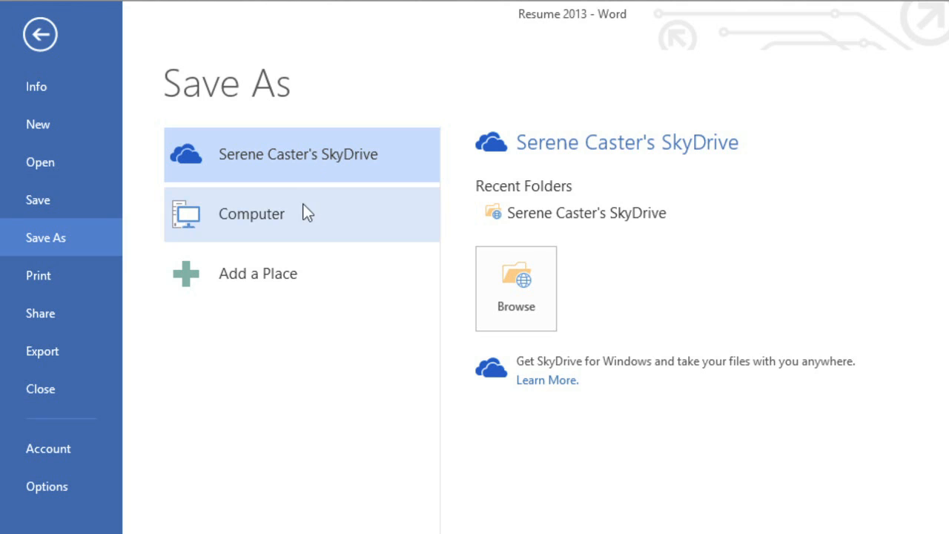
{"action": "mouse_move", "coordinate": [301, 224]}
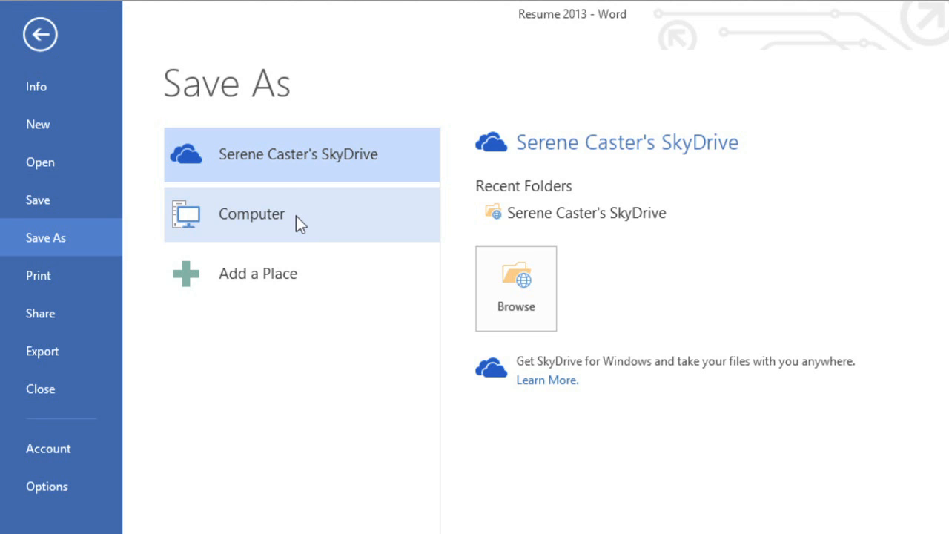
{"action": "mouse_move", "coordinate": [187, 367]}
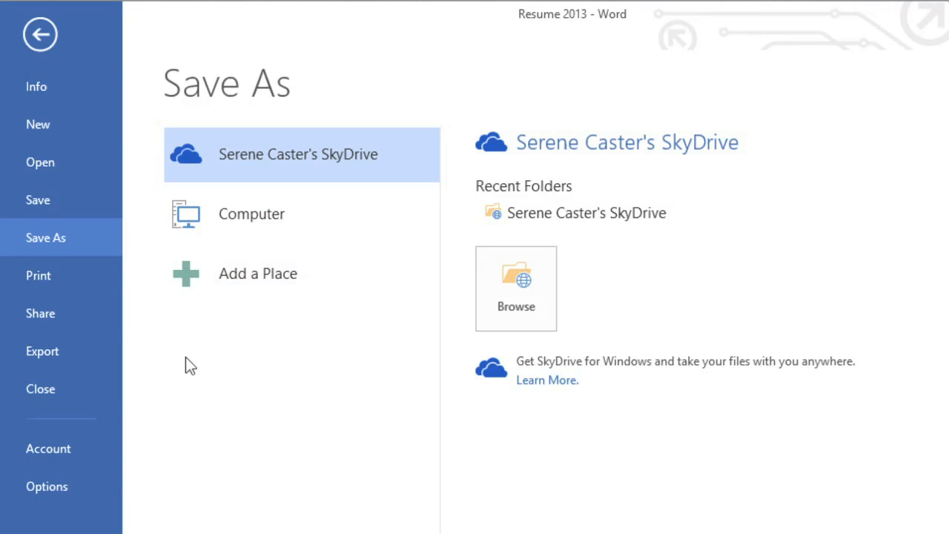
{"action": "mouse_move", "coordinate": [71, 488]}
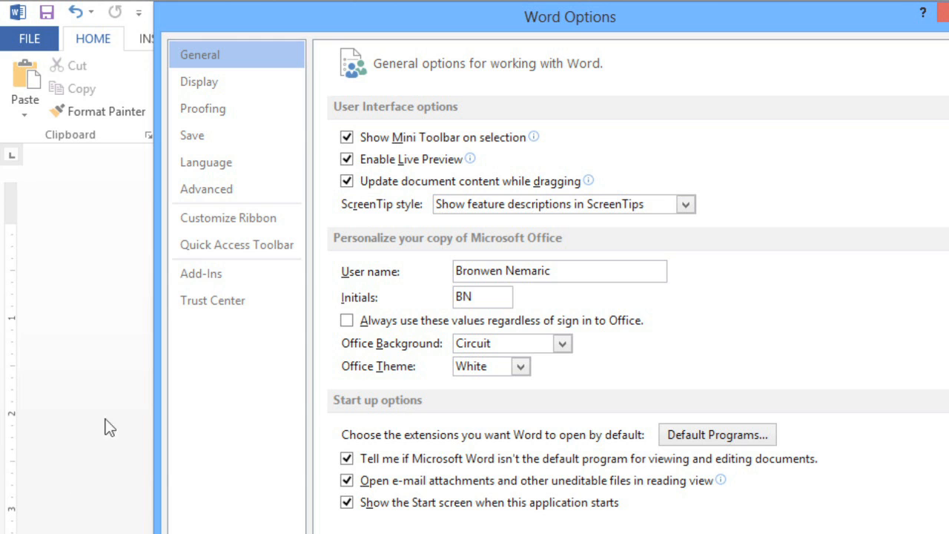
- In Word Options > Save, enable 'Save to Computer by default' and apply it
{"action": "left_click", "coordinate": [193, 135]}
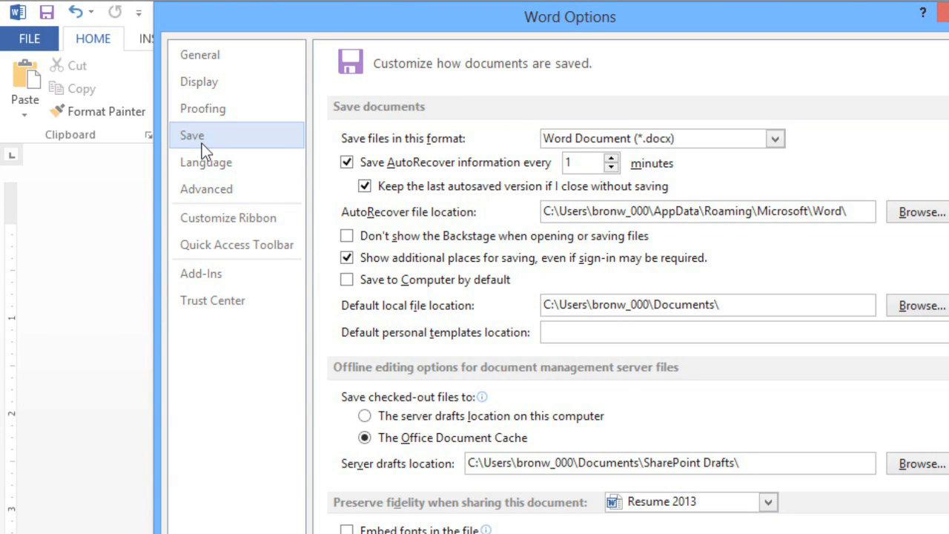
{"action": "left_click", "coordinate": [347, 279]}
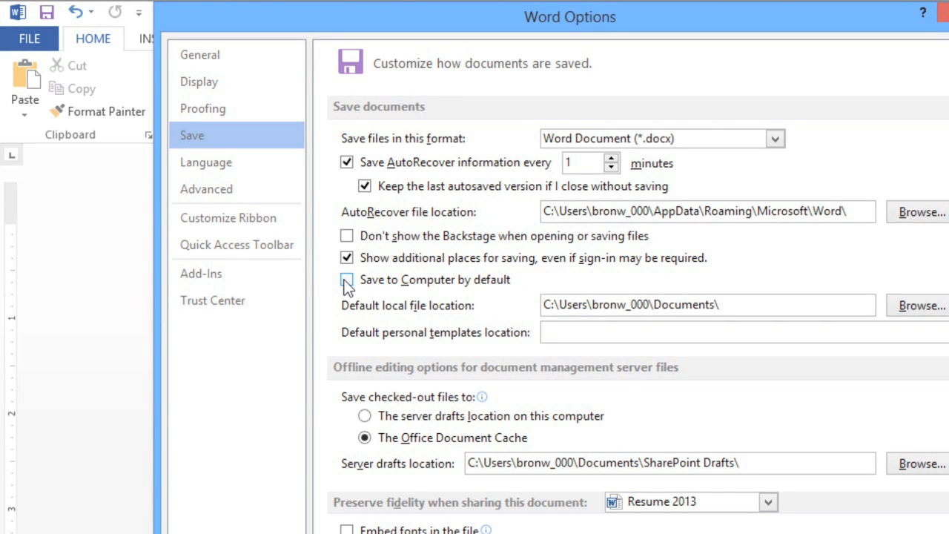
{"action": "left_click", "coordinate": [343, 271]}
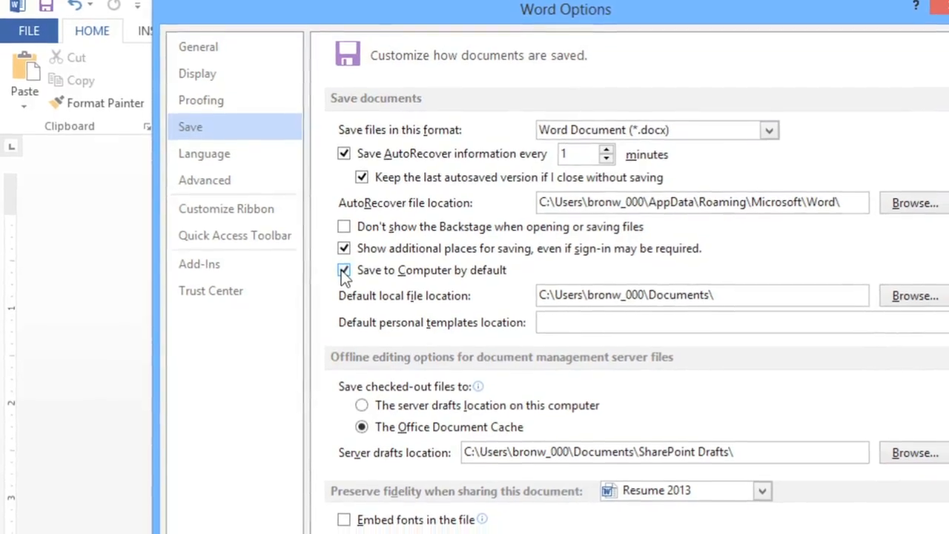
{"action": "scroll", "scroll_direction": "down", "scroll_amount": 3}
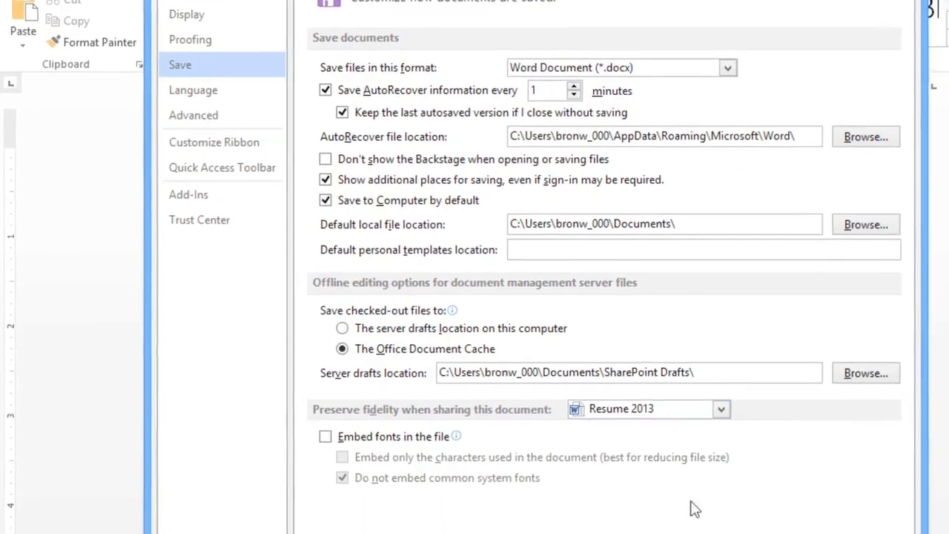
{"action": "key", "text": "Escape"}
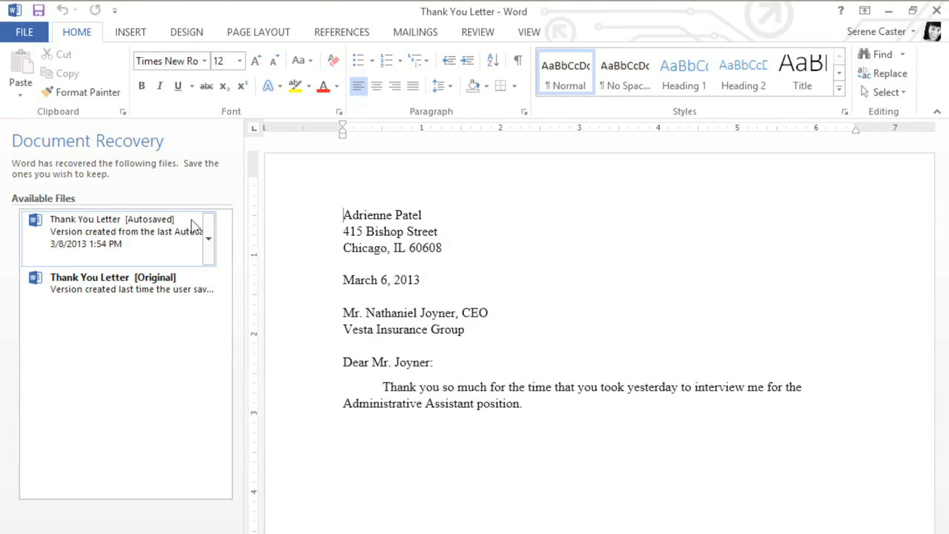
{"action": "mouse_move", "coordinate": [154, 236]}
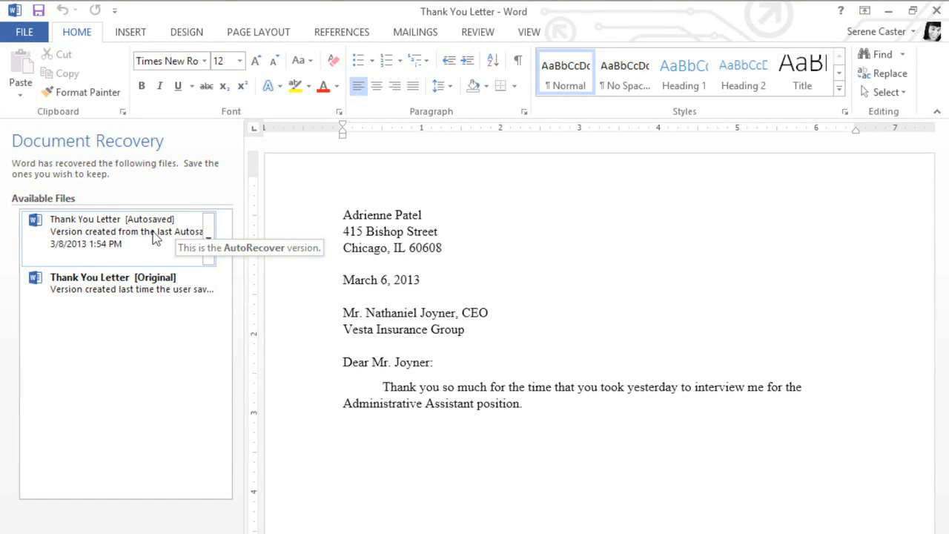
- Recover the autosaved Thank You Letter from the Document Recovery pane
{"action": "left_click", "coordinate": [112, 231]}
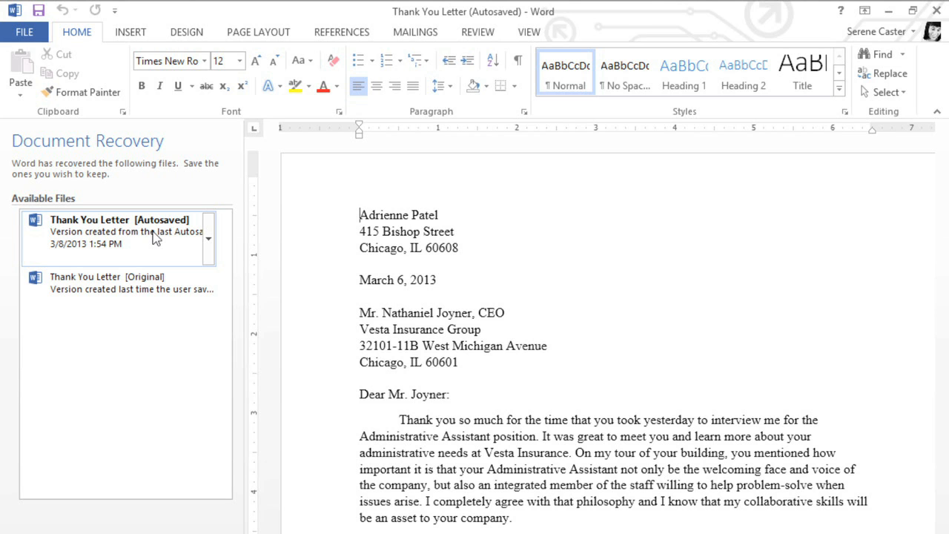
- View the Export page and the Change File Type list, including Word 97-2003 and PDF
{"action": "left_click", "coordinate": [24, 33]}
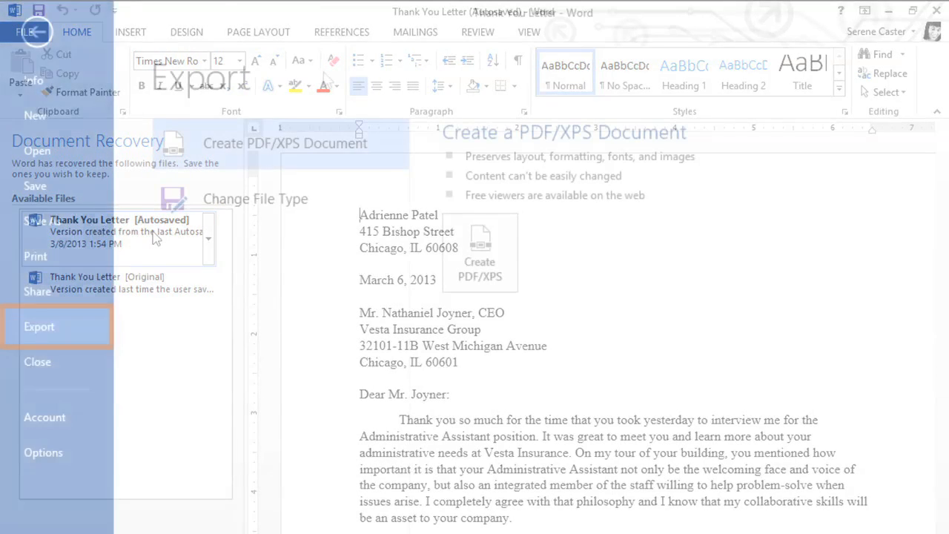
{"action": "left_click", "coordinate": [38, 328]}
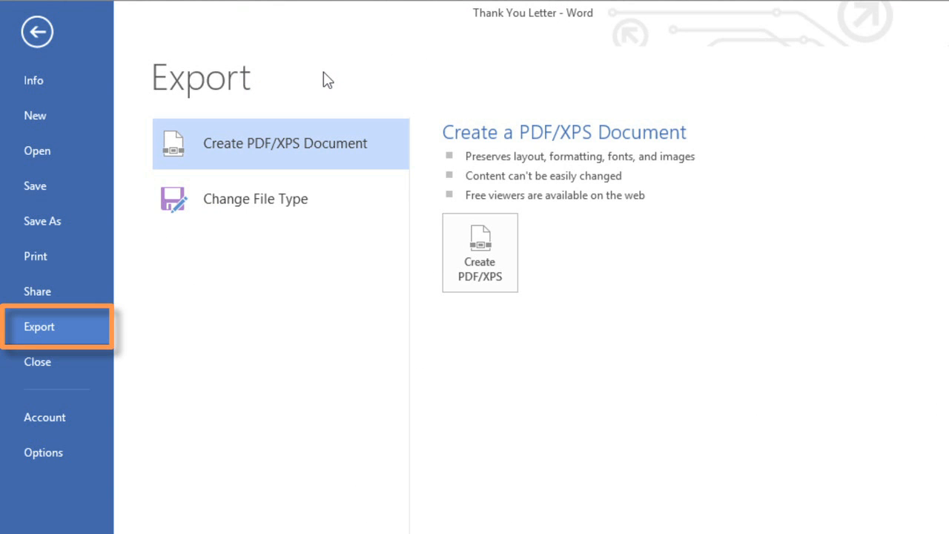
{"action": "mouse_move", "coordinate": [288, 152]}
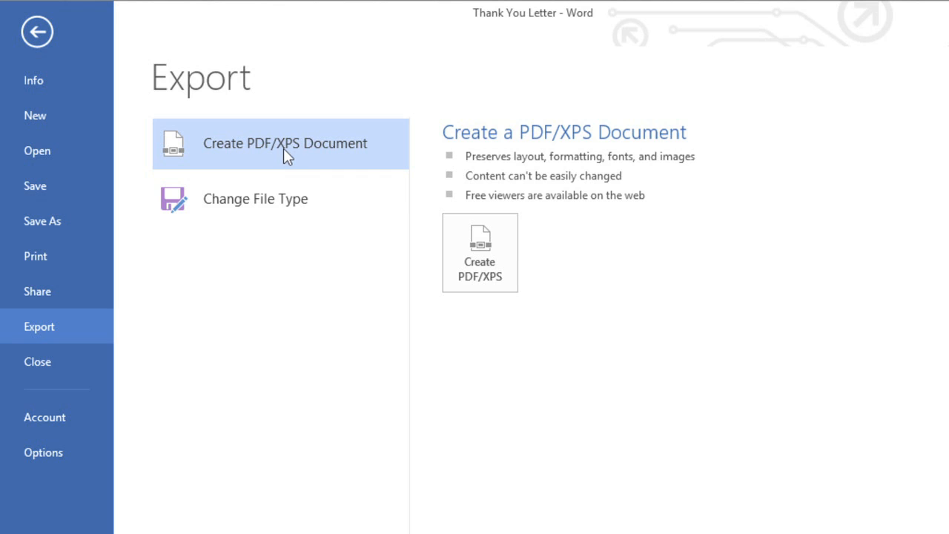
{"action": "left_click", "coordinate": [255, 198]}
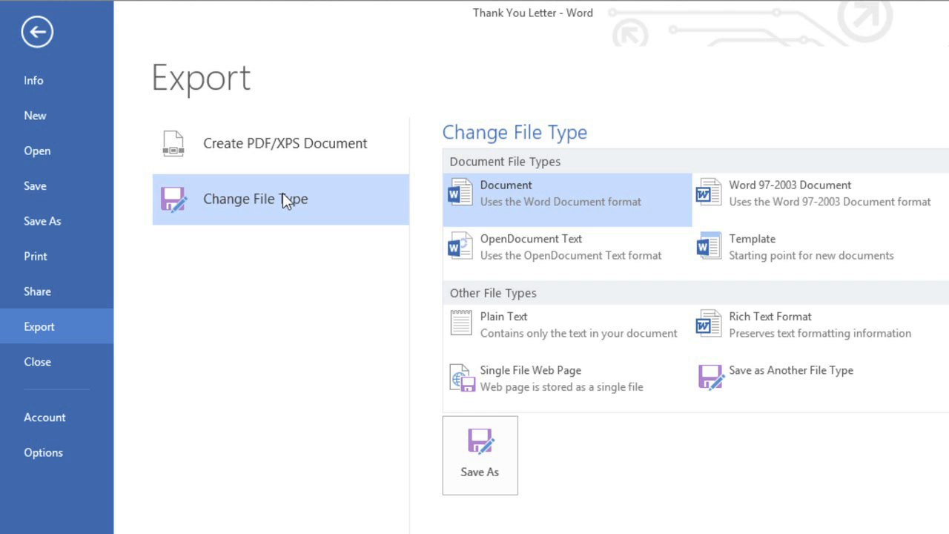
{"action": "mouse_move", "coordinate": [641, 201]}
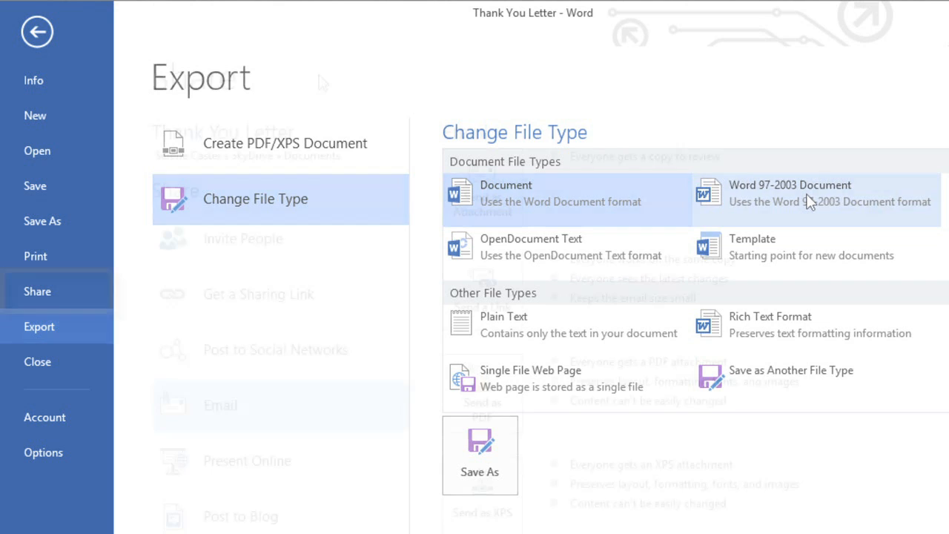
- Browse Invite People, Get a Sharing Link and Post to Social Networks, then return to the document
{"action": "left_click", "coordinate": [39, 291]}
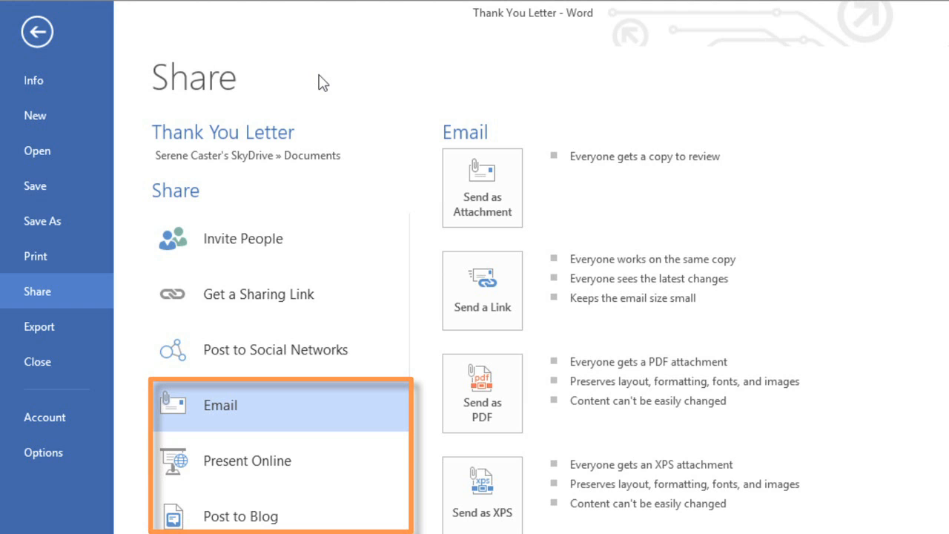
{"action": "left_click", "coordinate": [243, 237]}
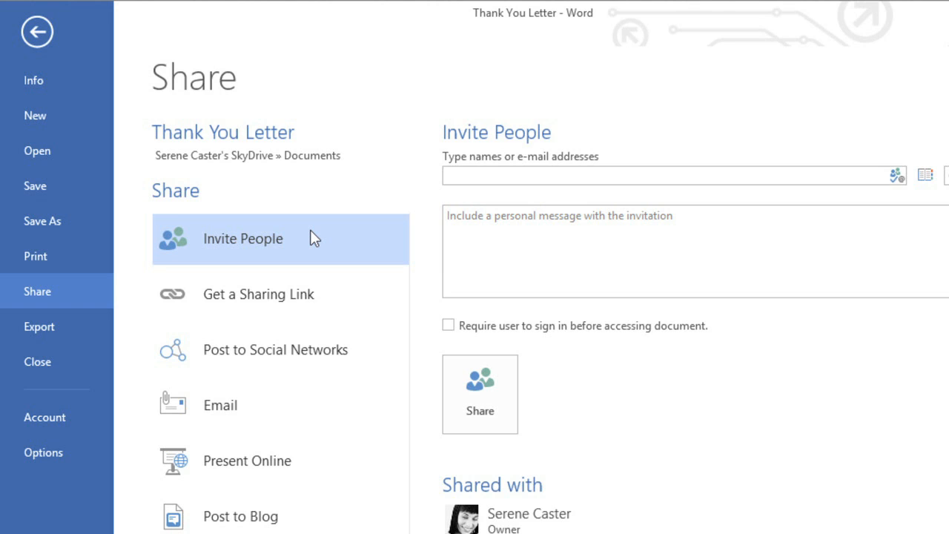
{"action": "mouse_move", "coordinate": [323, 259]}
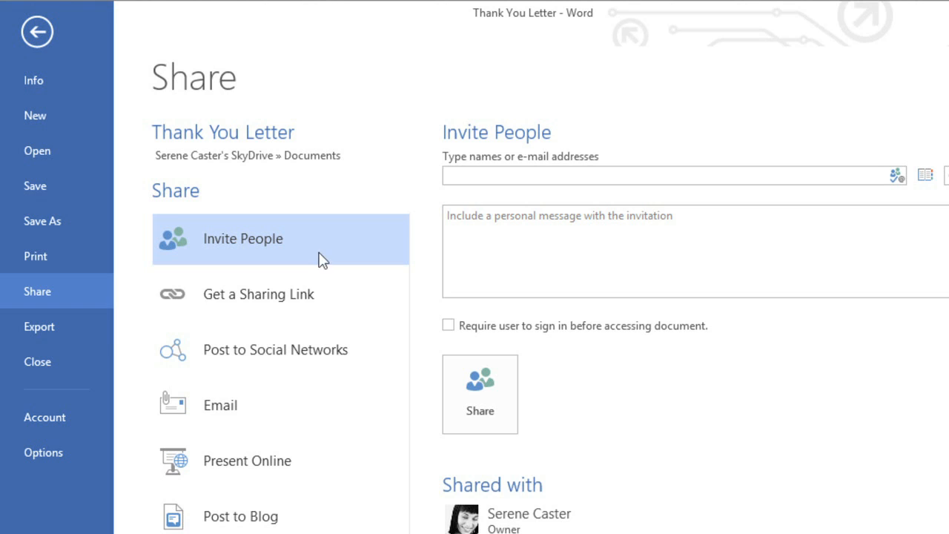
{"action": "left_click", "coordinate": [258, 293]}
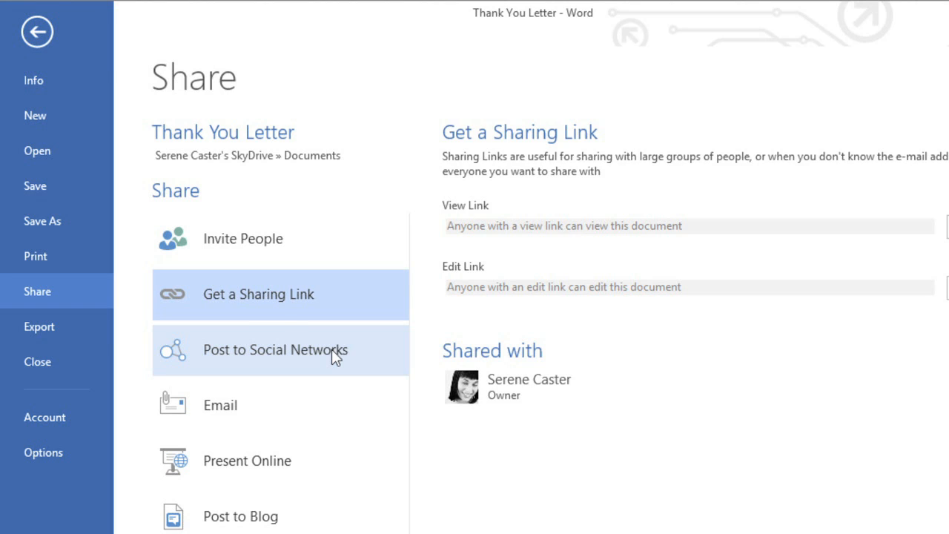
{"action": "left_click", "coordinate": [275, 350]}
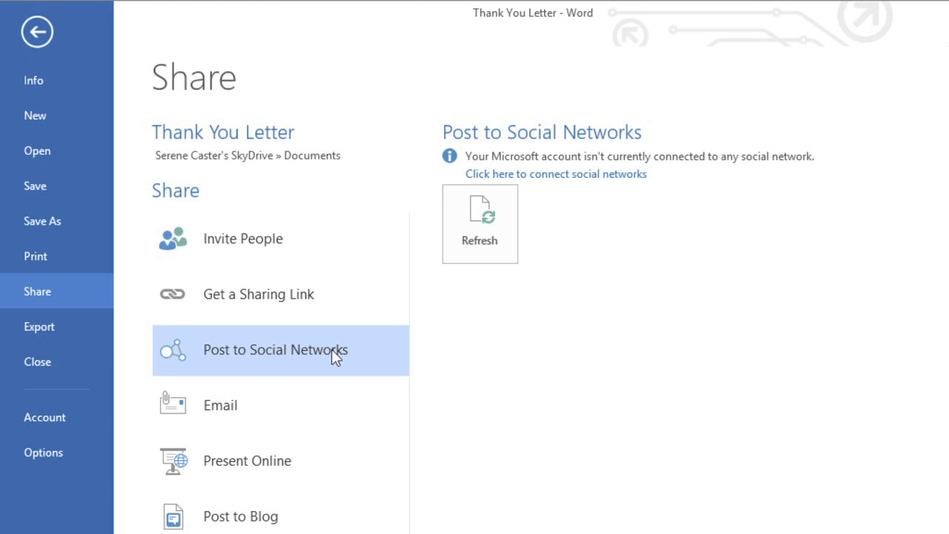
{"action": "left_click", "coordinate": [39, 33]}
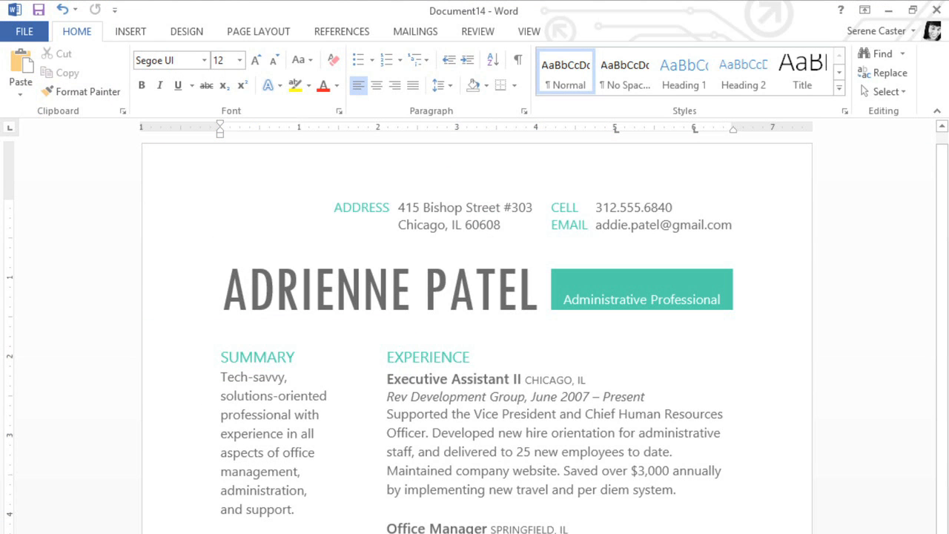